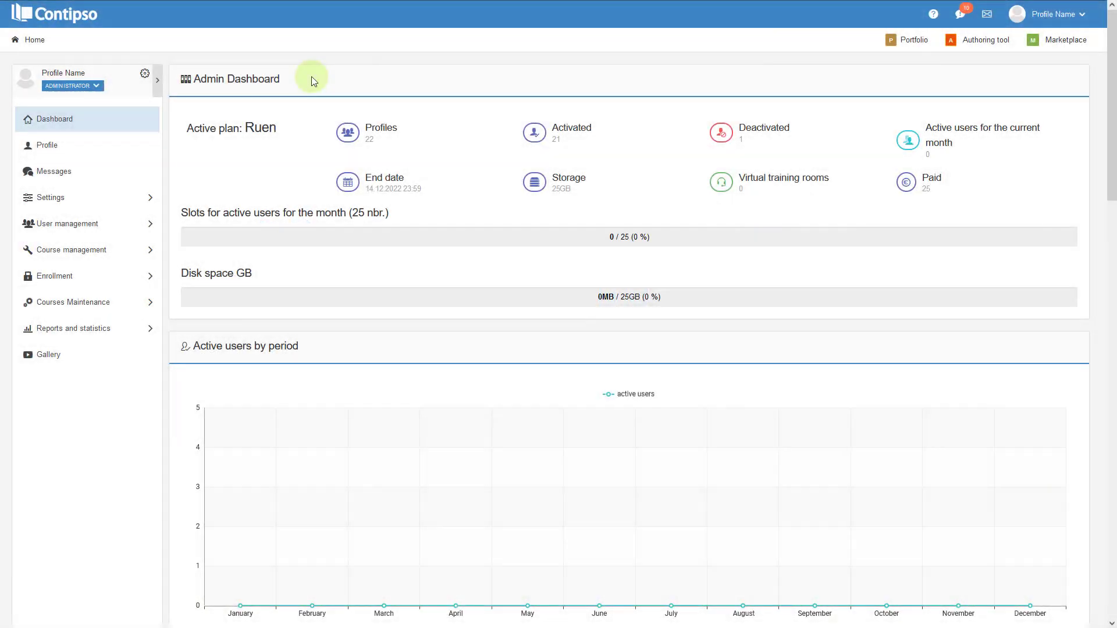
mouse_move(107, 248)
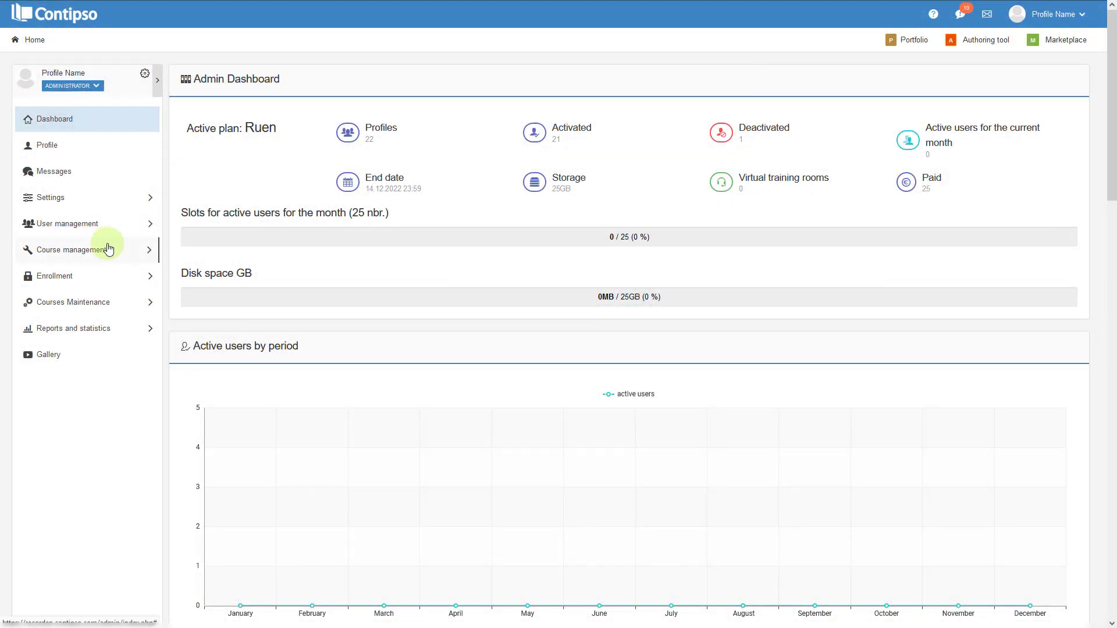
Expand Course management in the sidebar to reveal Courses, Categories and Content
click(73, 249)
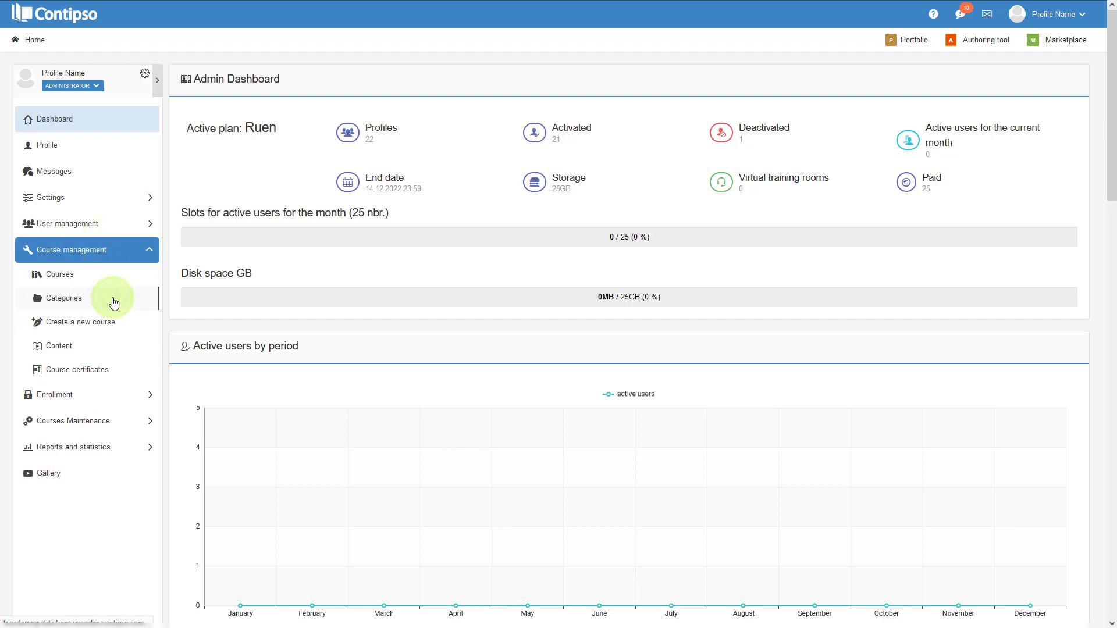
Show the seven course categories and order them by their course count
click(63, 298)
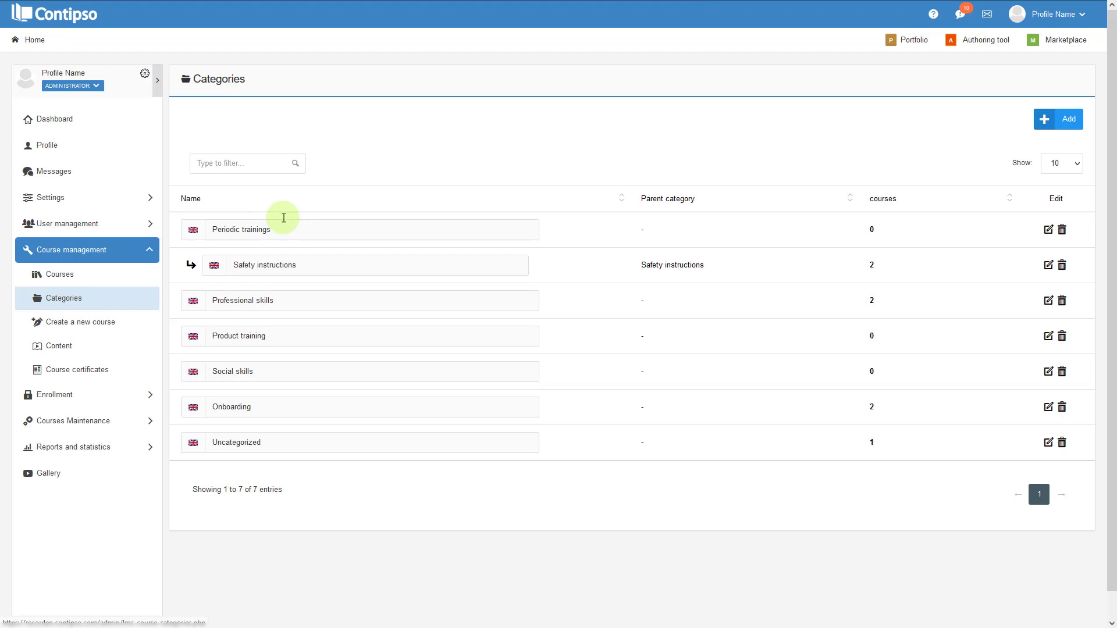
mouse_move(331, 199)
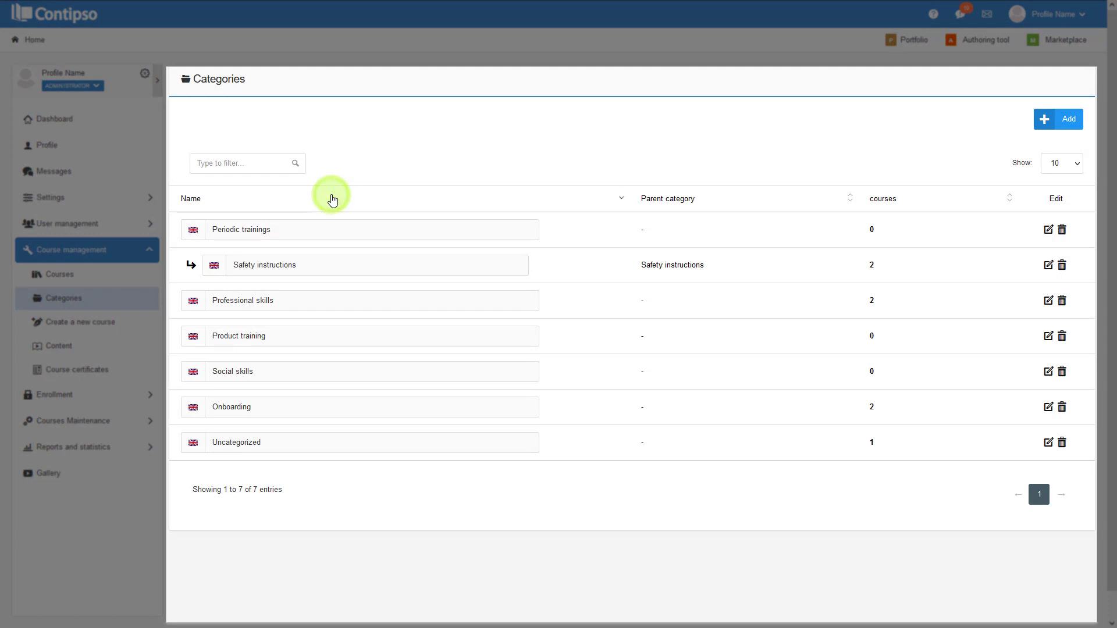
mouse_move(671, 198)
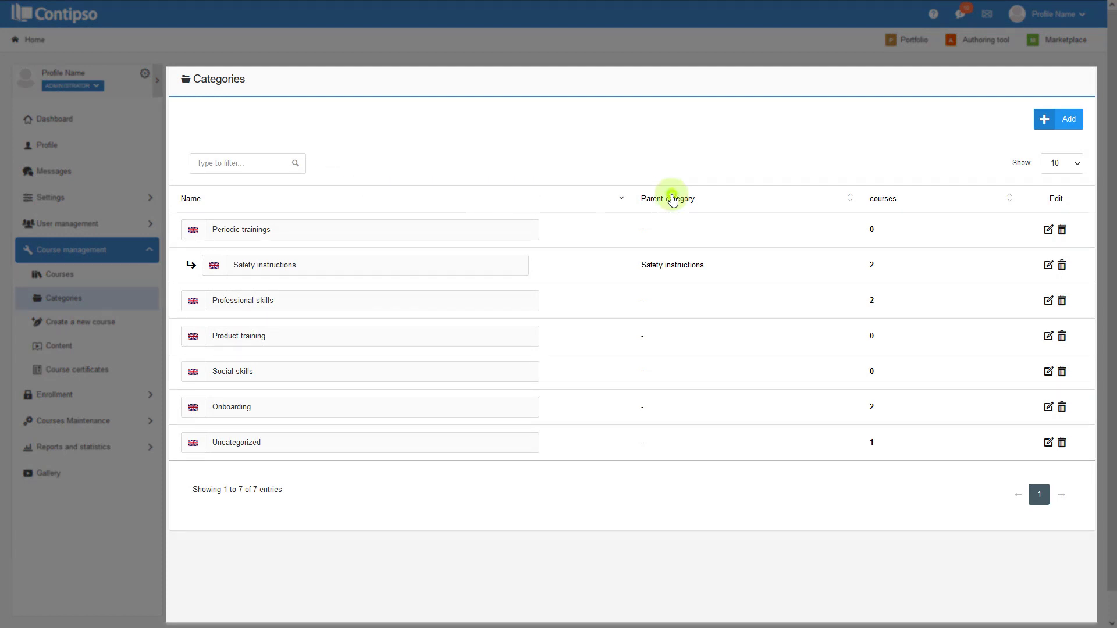
click(881, 198)
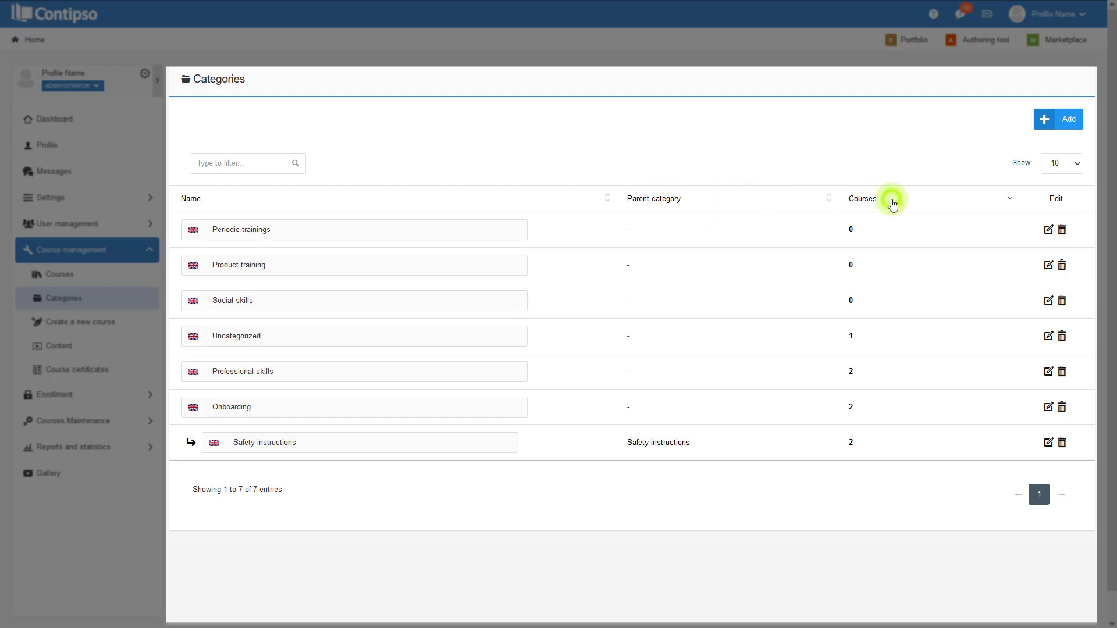
mouse_move(538, 207)
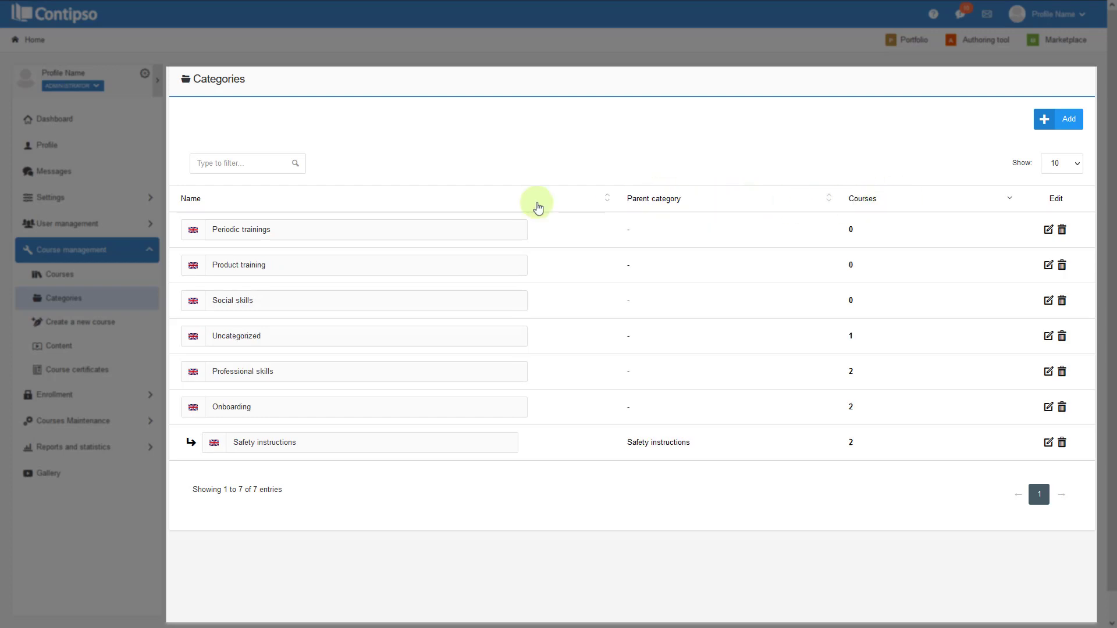
mouse_move(436, 208)
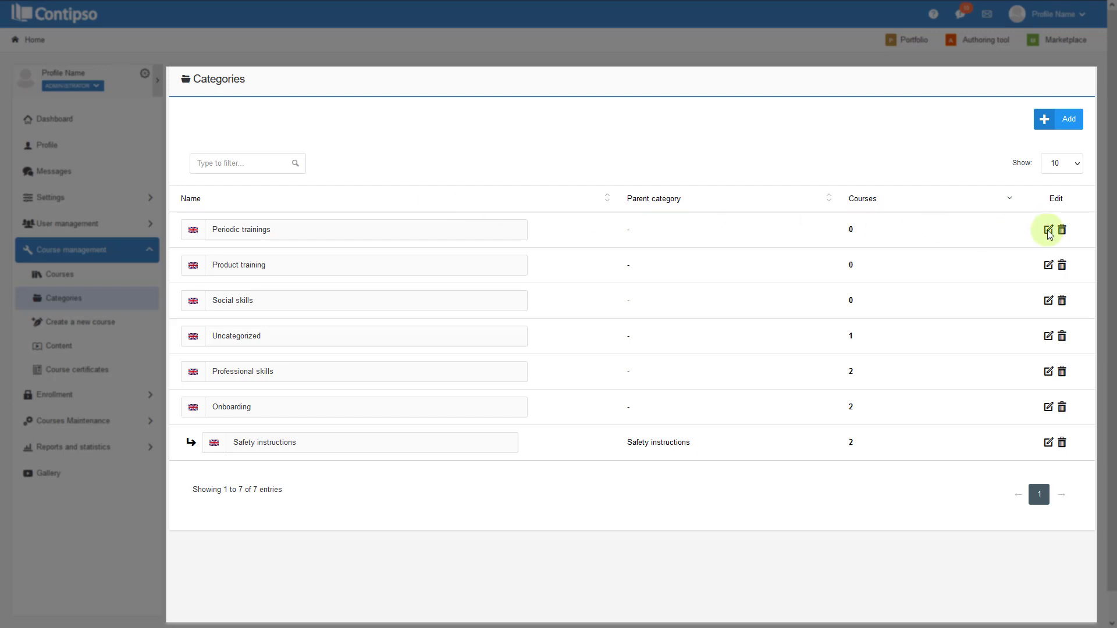
click(1048, 229)
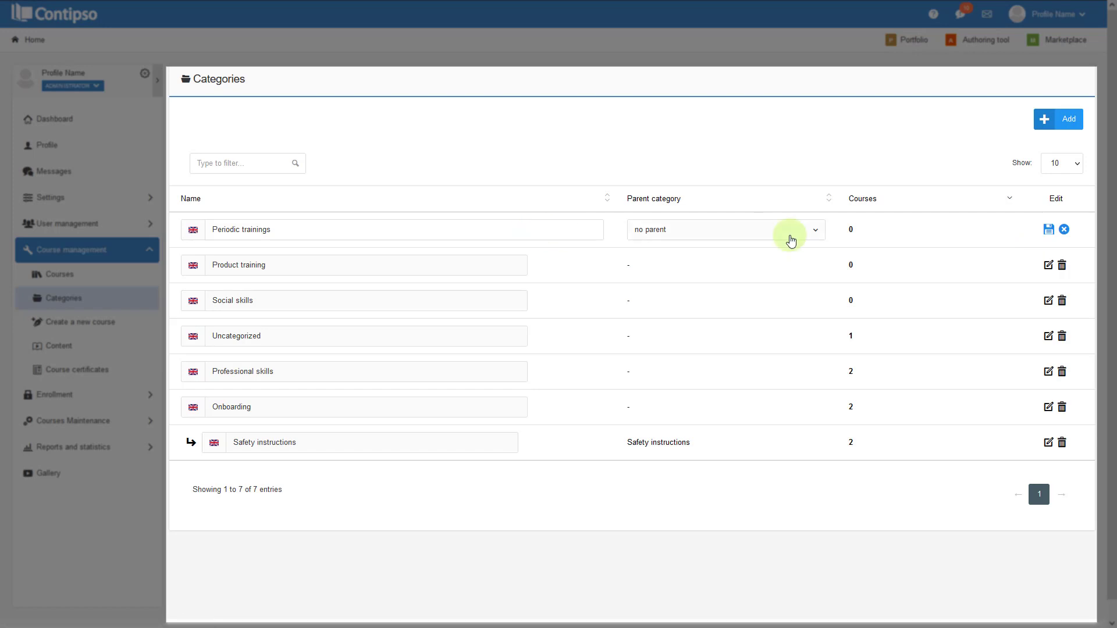
mouse_move(1030, 233)
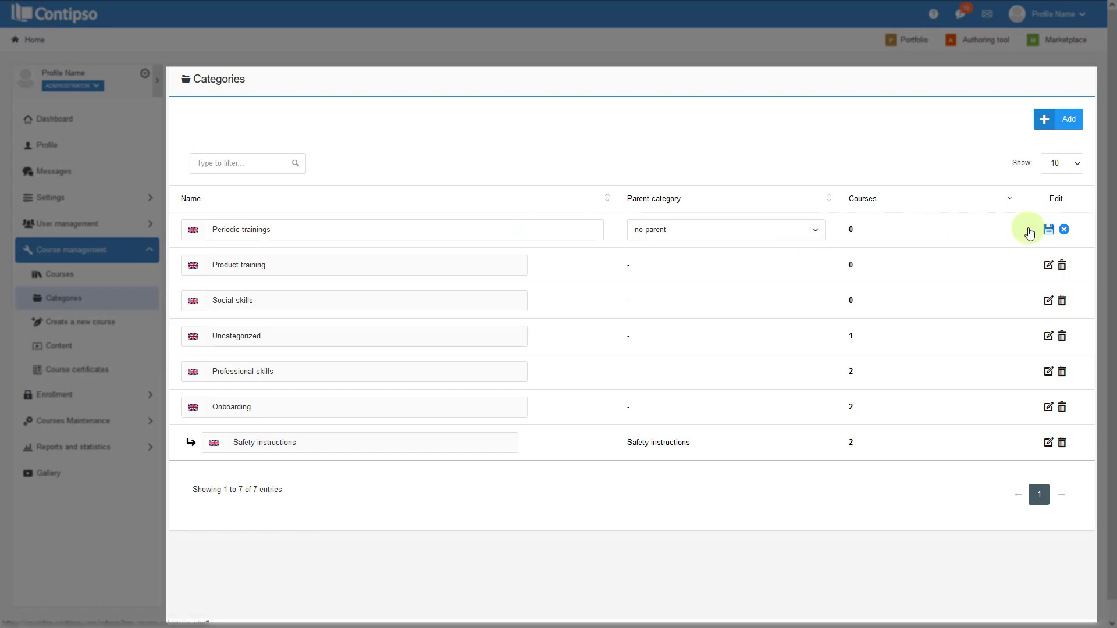
click(1048, 229)
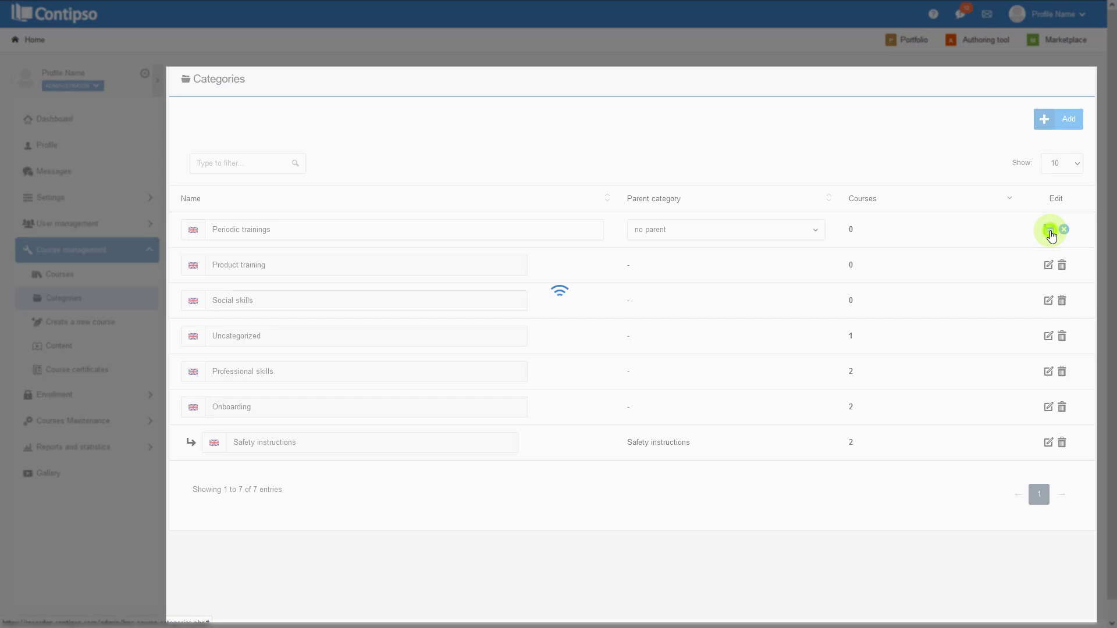
click(1049, 229)
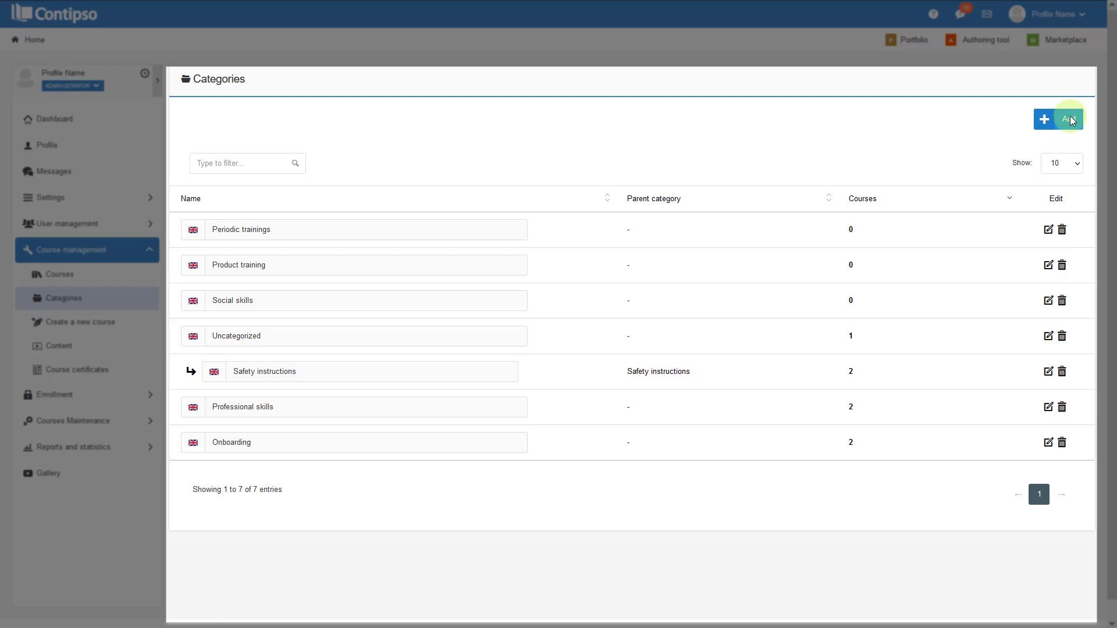
Create category 'Example 1' with no parent, making eight entries
click(1068, 119)
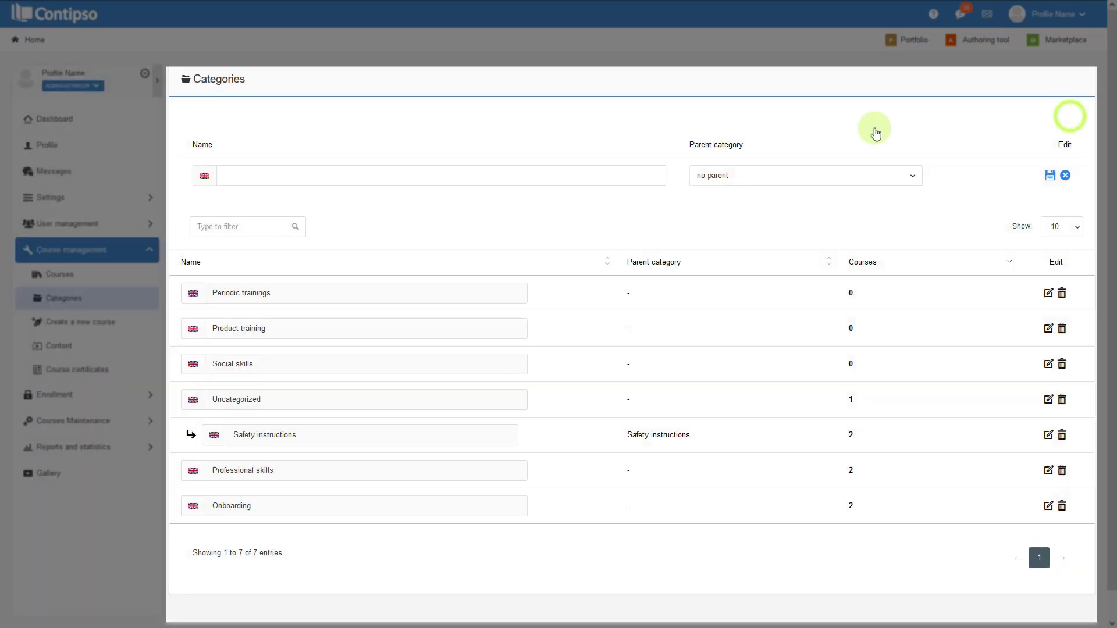
mouse_move(804, 135)
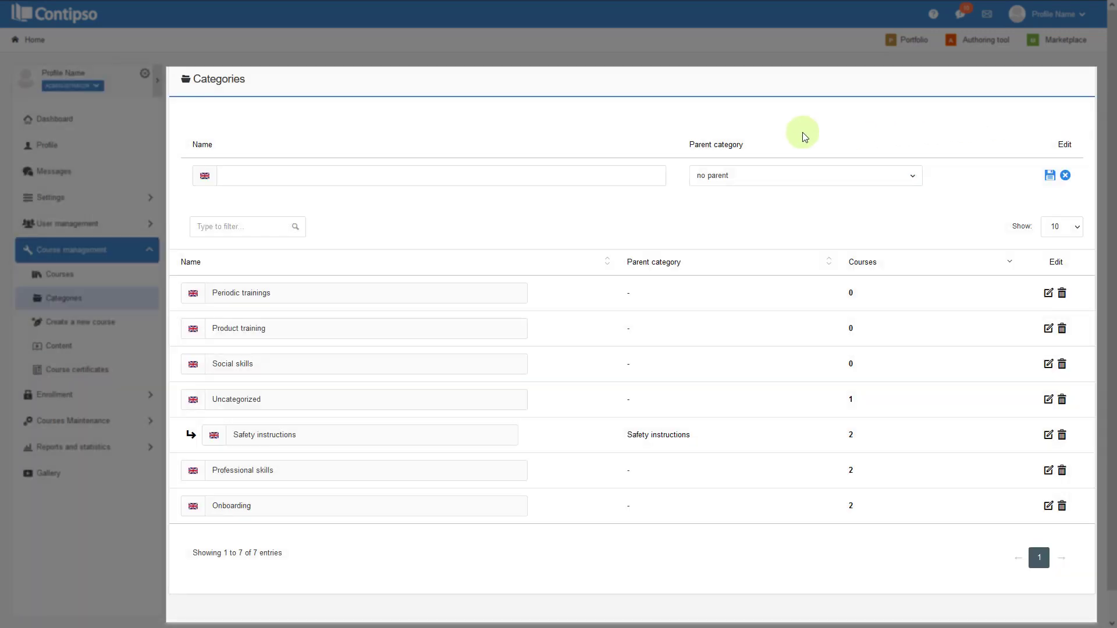
click(427, 176)
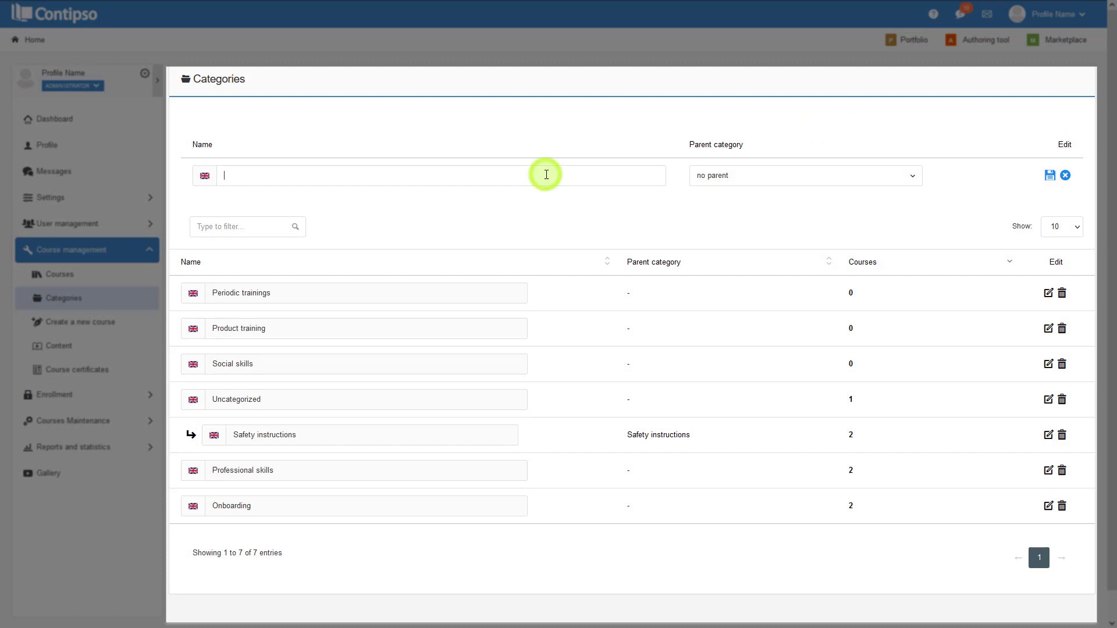
text(Example 1)
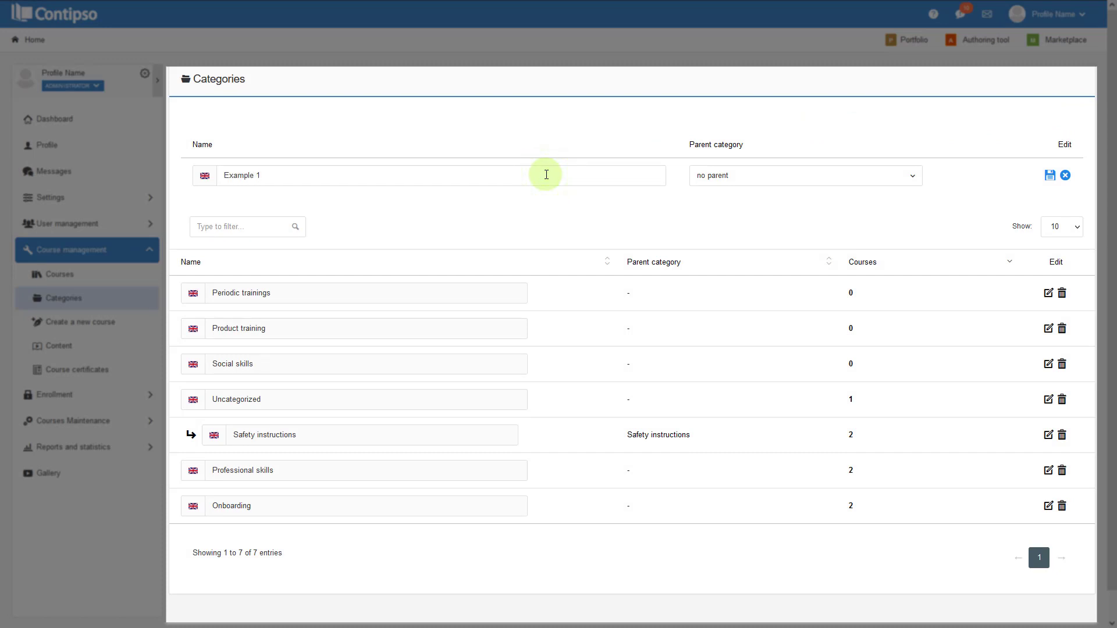
click(804, 175)
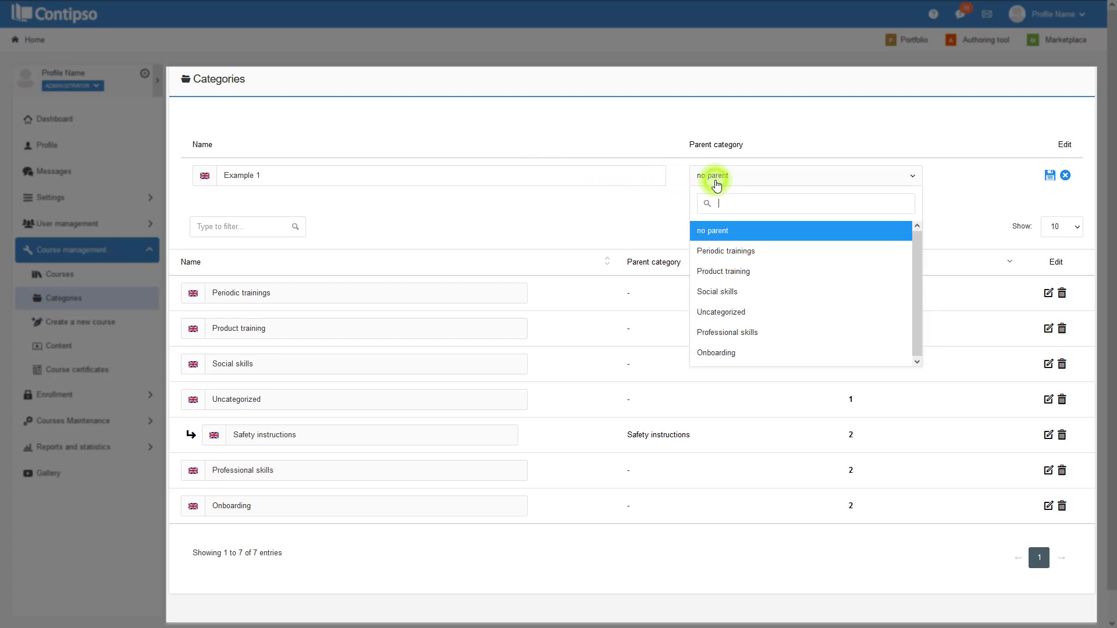
click(712, 230)
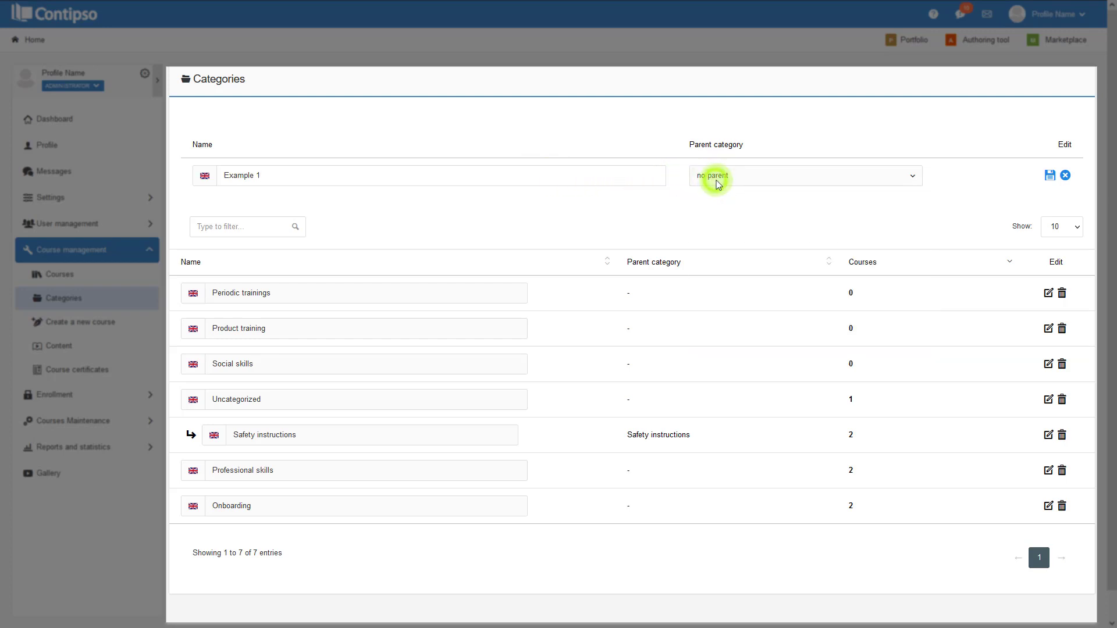
click(1048, 176)
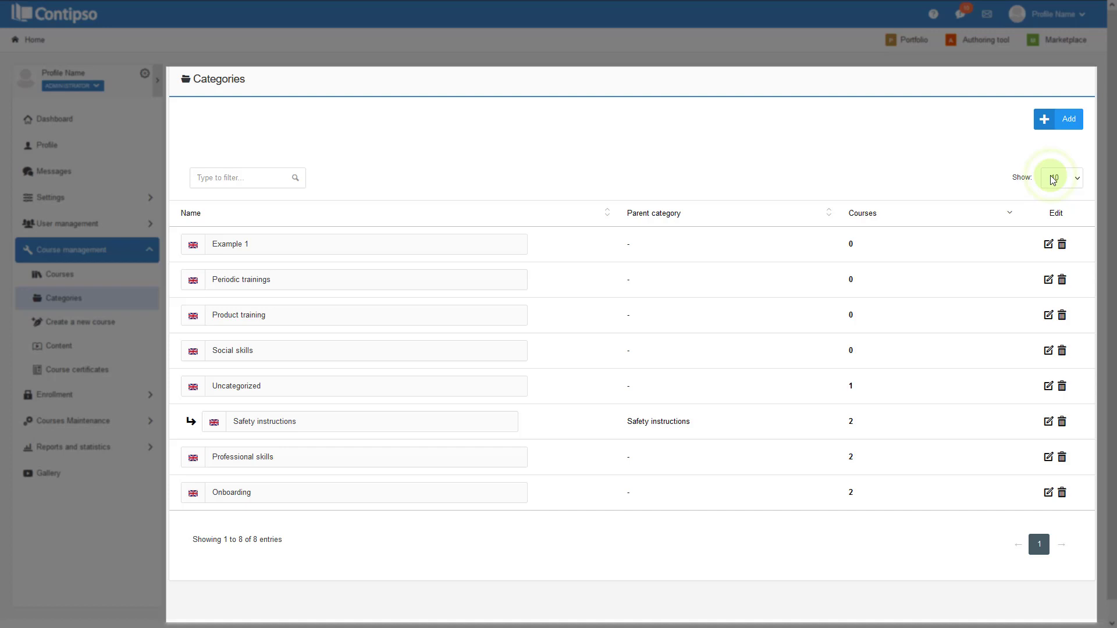
click(1058, 118)
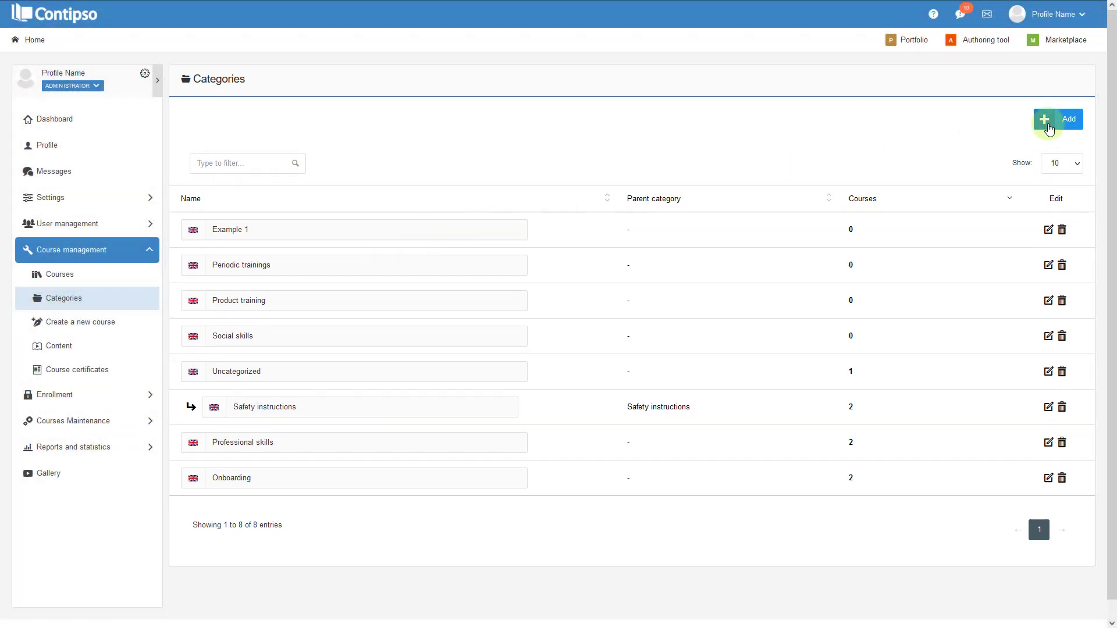
Create category 'Example 2' with parent Example 1, making nine entries
click(1057, 118)
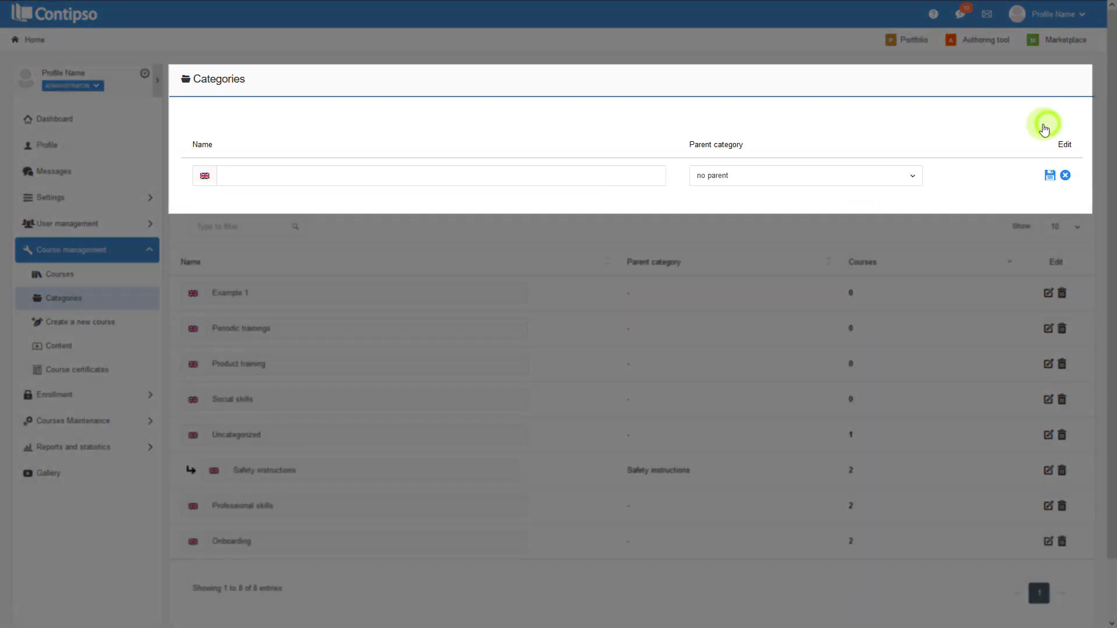
mouse_move(474, 176)
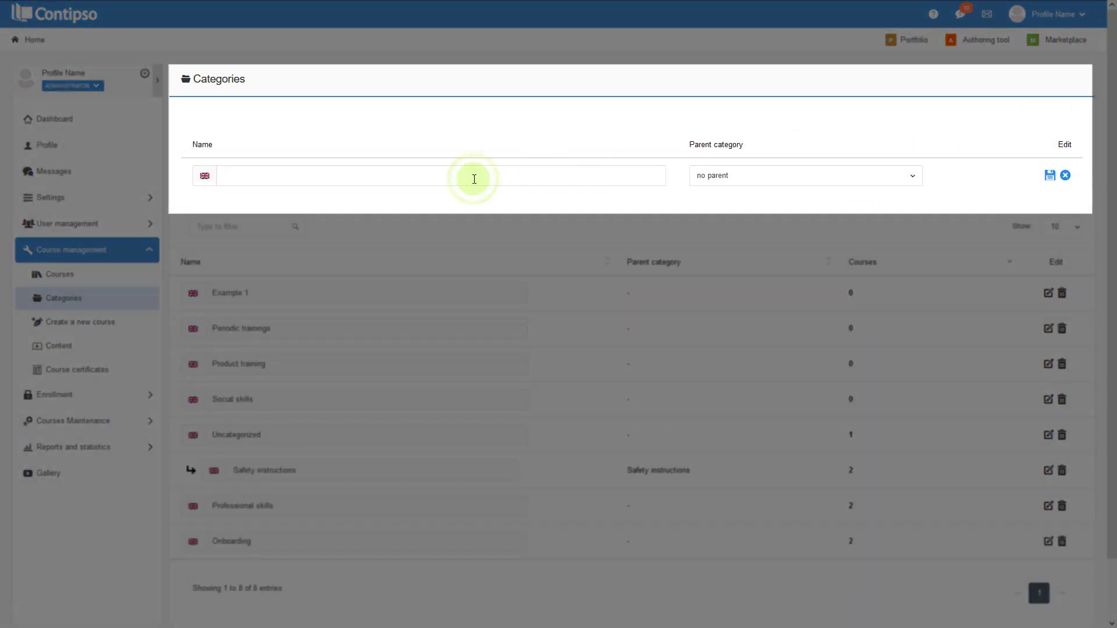
text(Example 2)
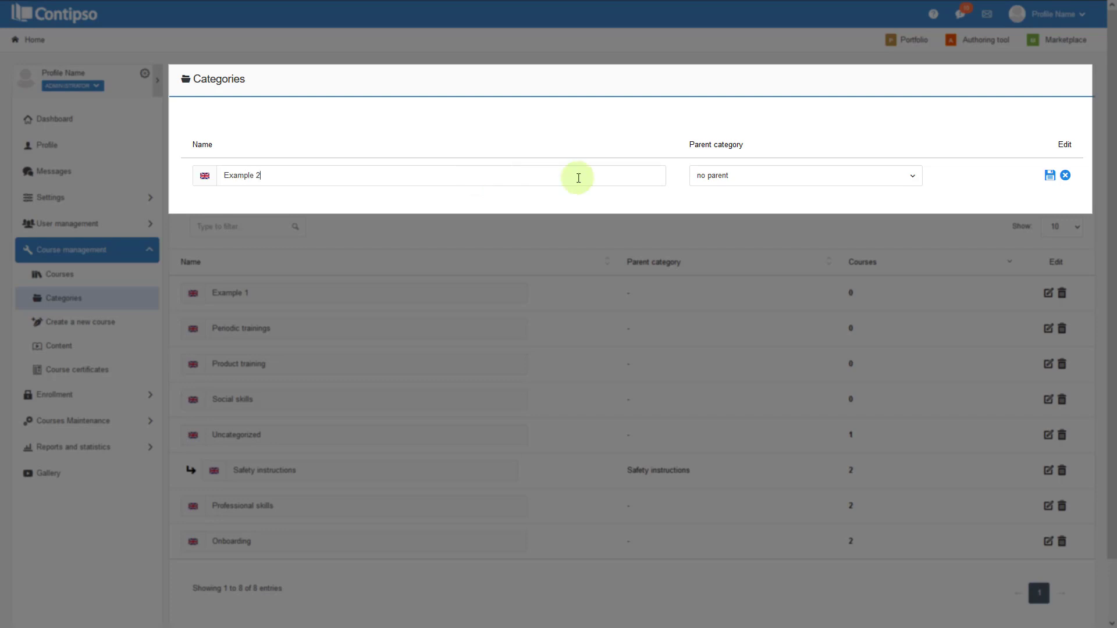
click(804, 176)
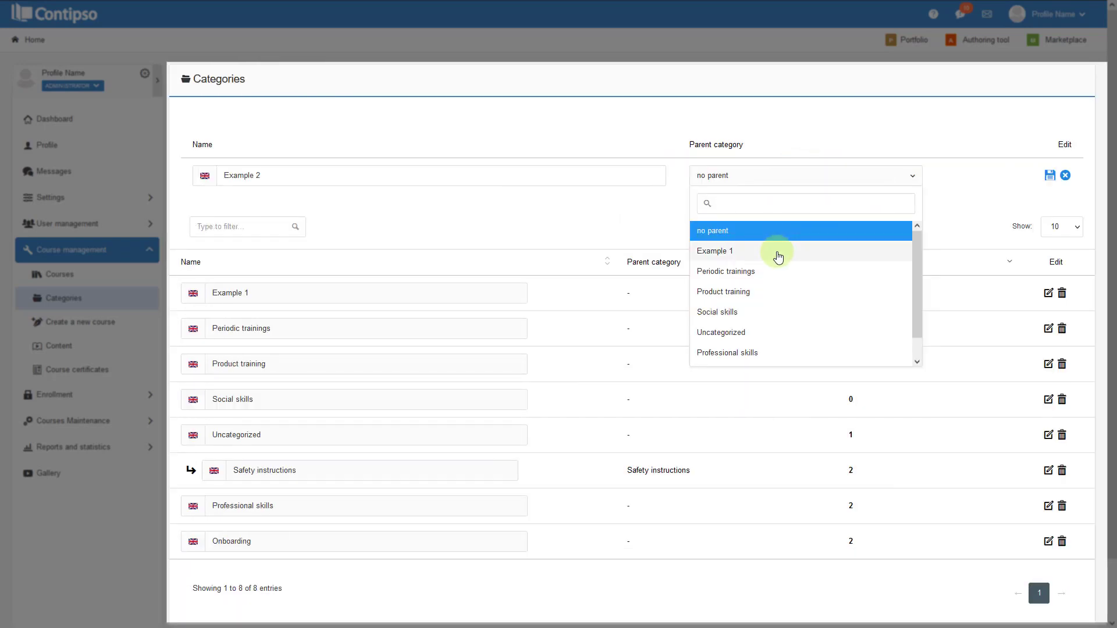
click(715, 251)
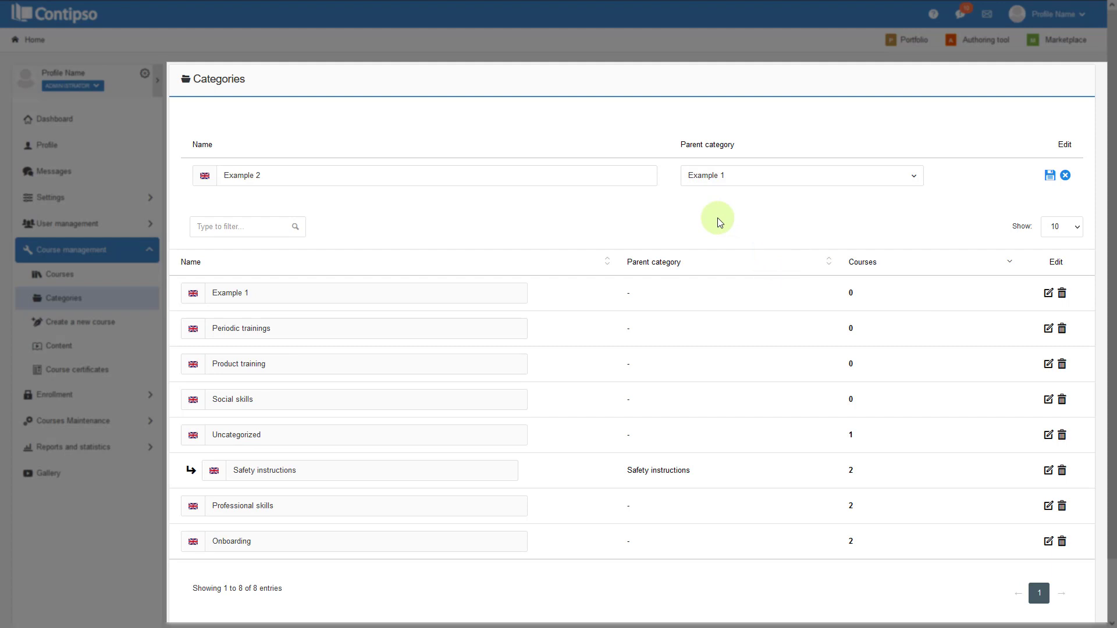
mouse_move(943, 190)
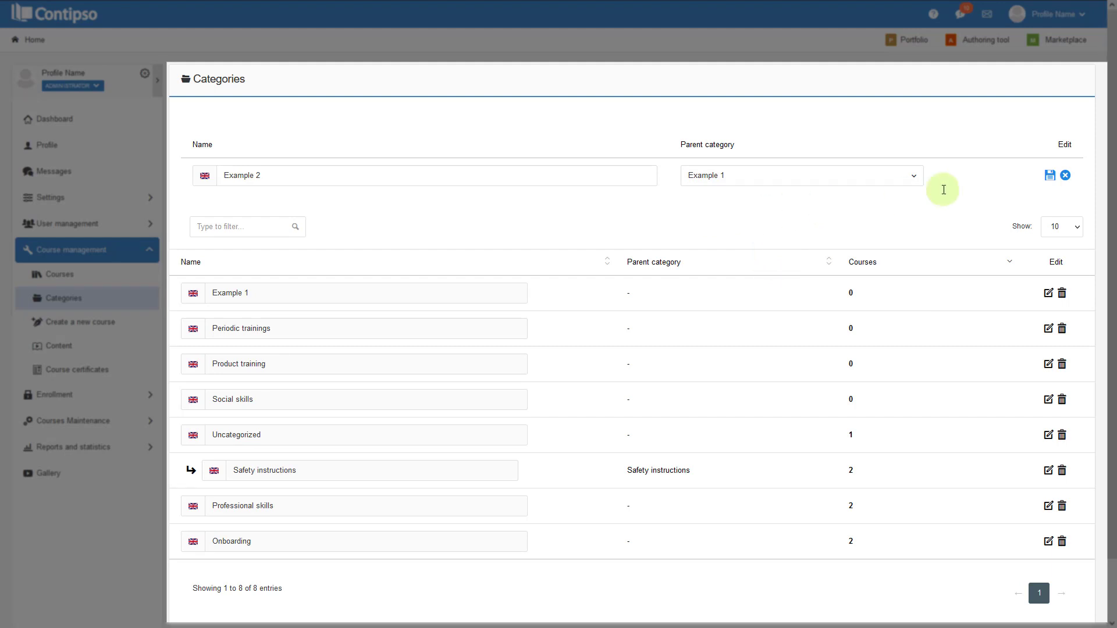
click(1048, 176)
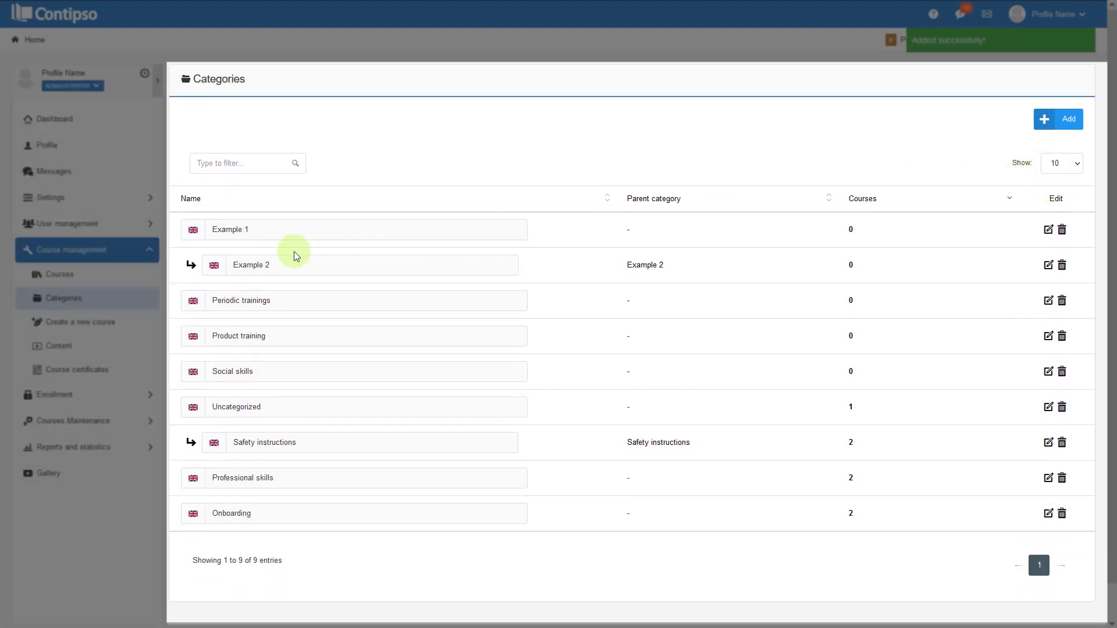